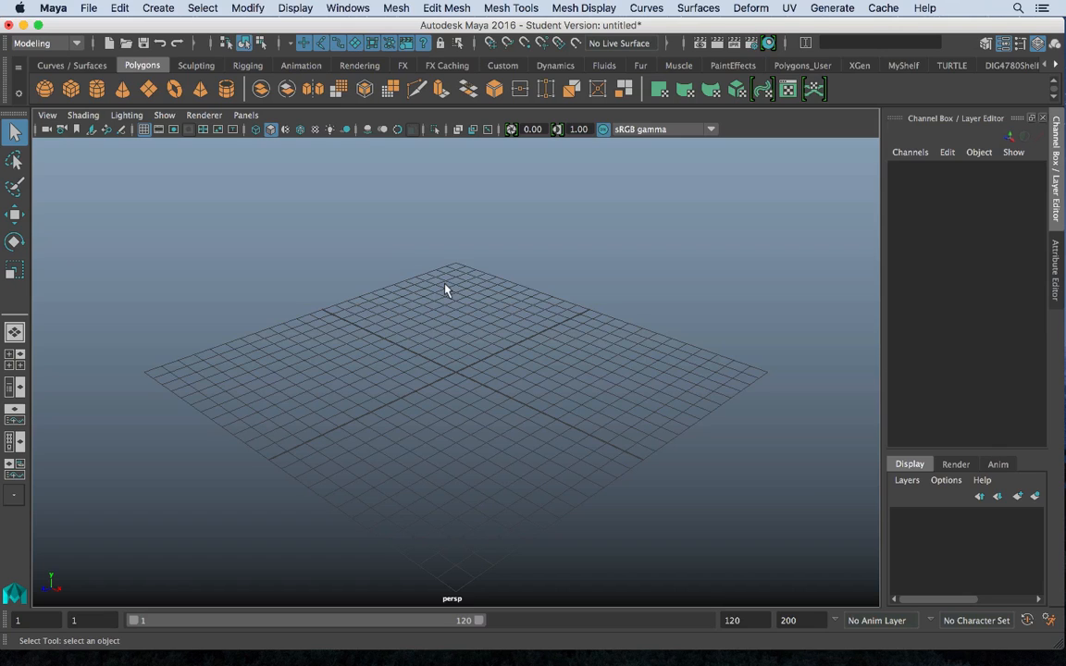
pyautogui.moveTo(344, 128)
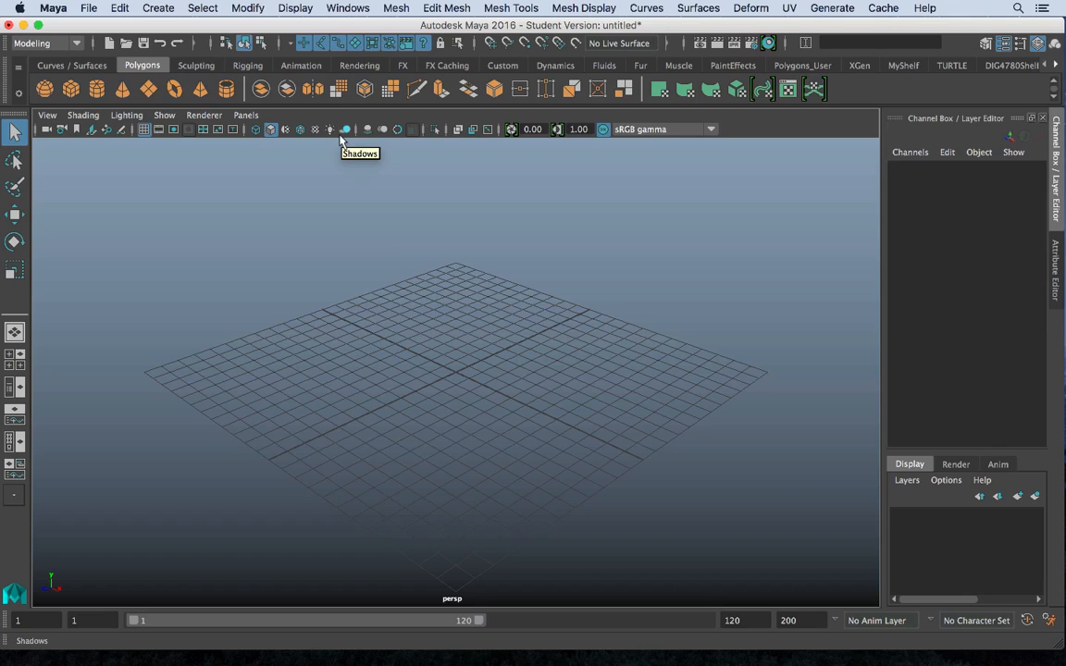
pyautogui.moveTo(330, 128)
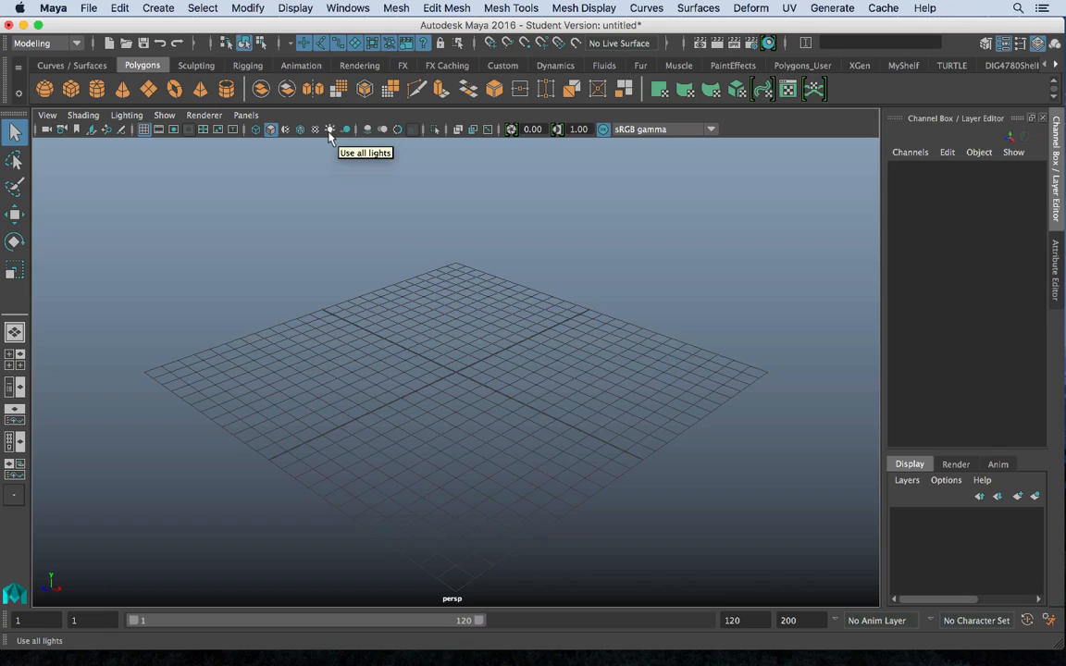
pyautogui.moveTo(324, 340)
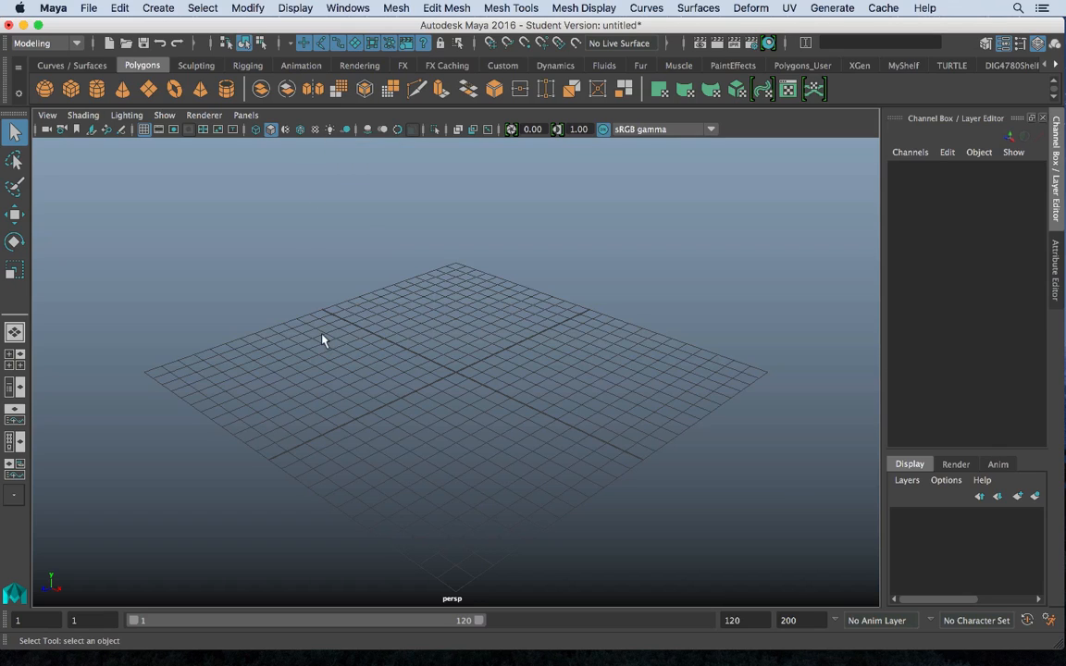
pyautogui.moveTo(199, 276)
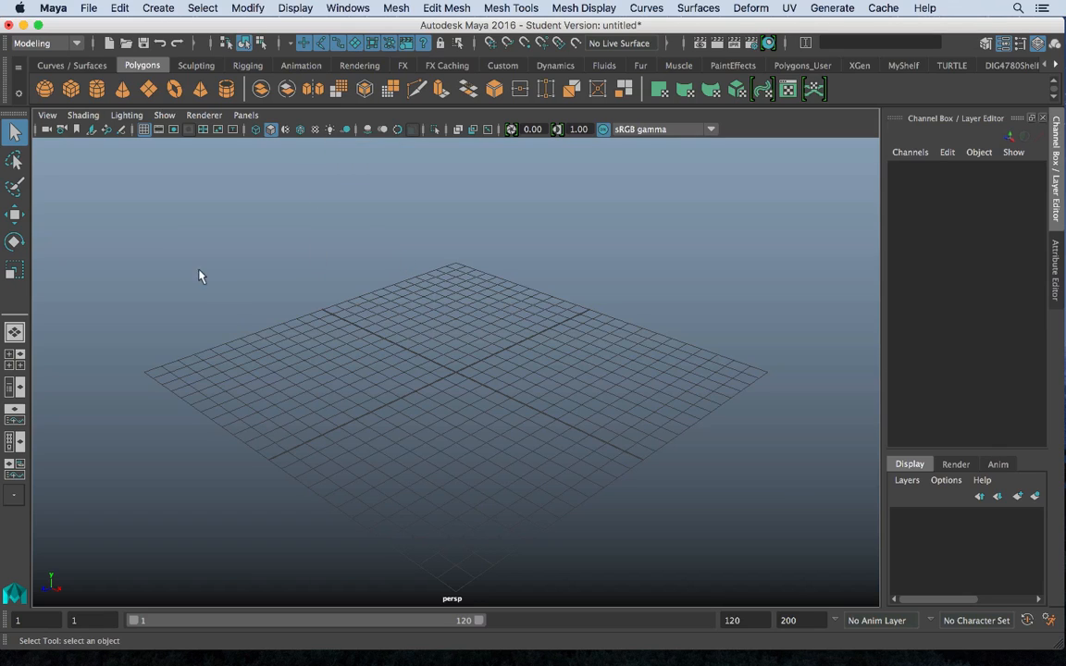
pyautogui.moveTo(96, 88)
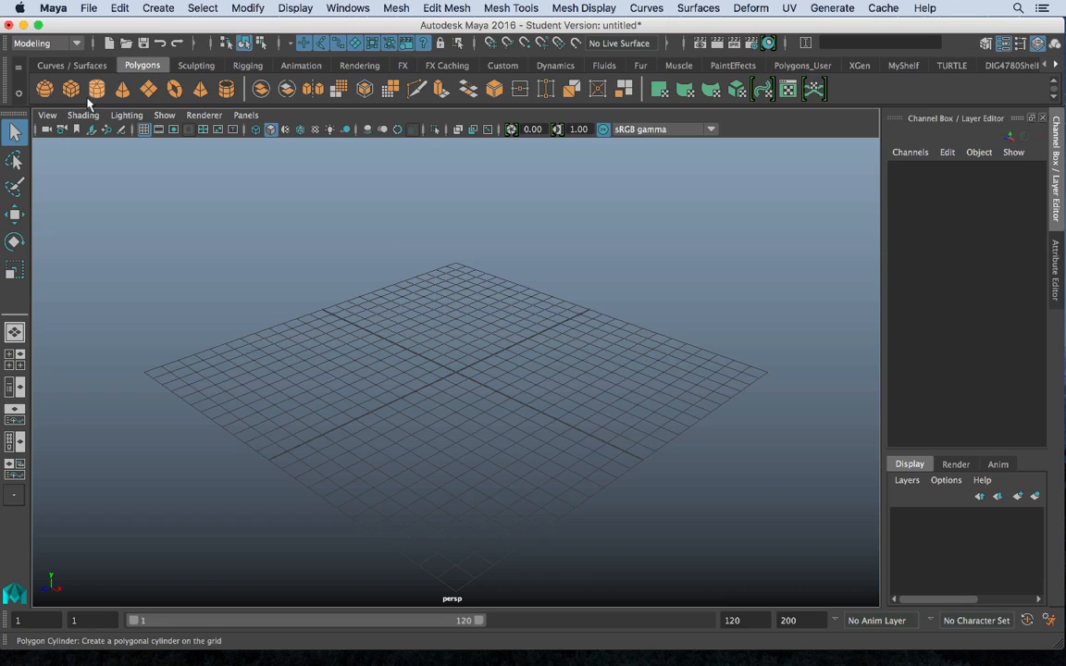
pyautogui.moveTo(97, 88)
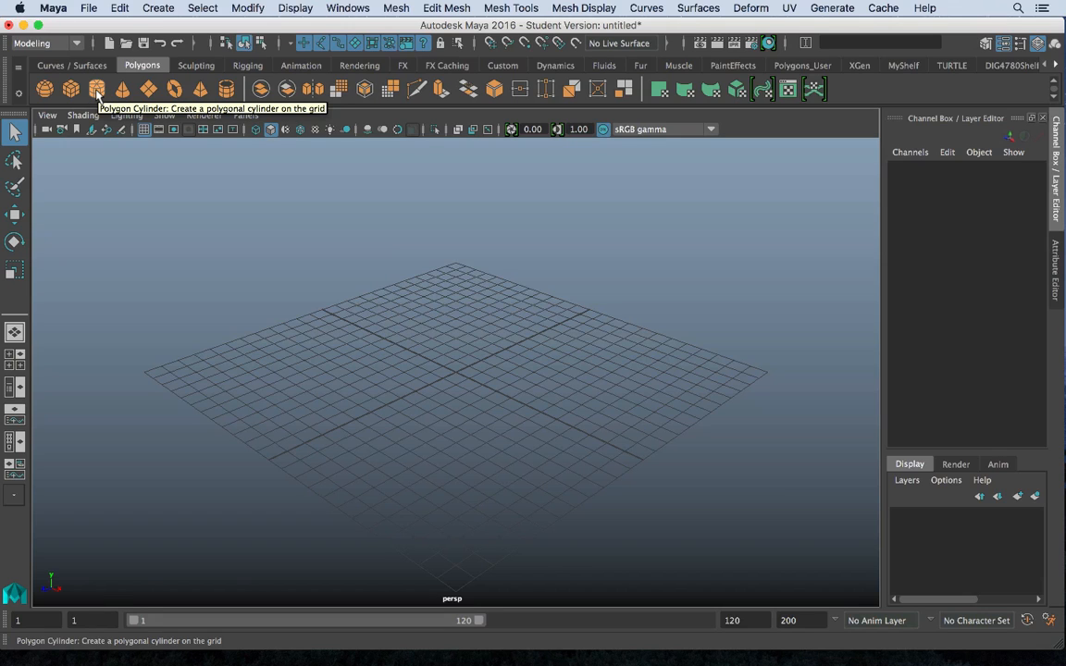
# - Create a polygon cylinder with 12 axis subdivisions at the grid centre
pyautogui.click(97, 88)
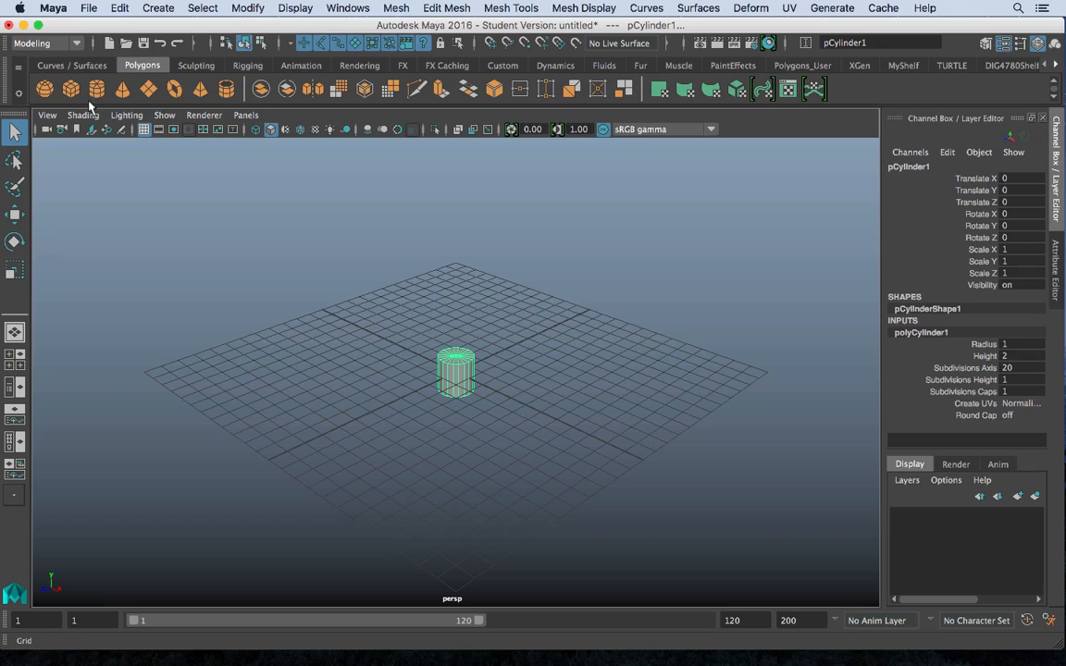
pyautogui.click(158, 8)
pyautogui.write('12')
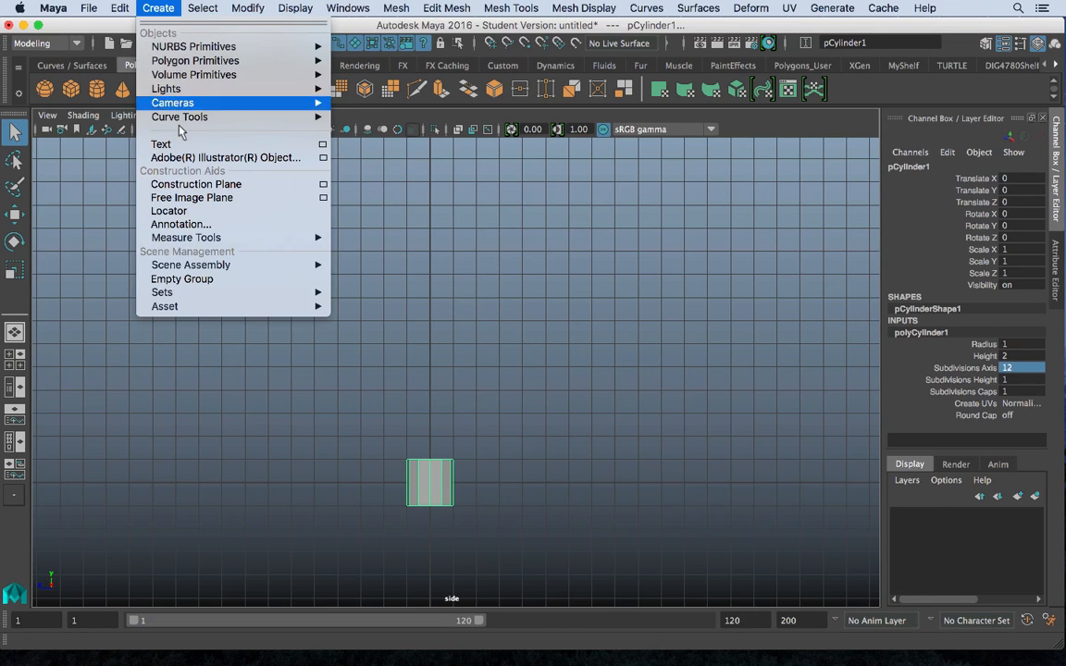
pyautogui.moveTo(179, 117)
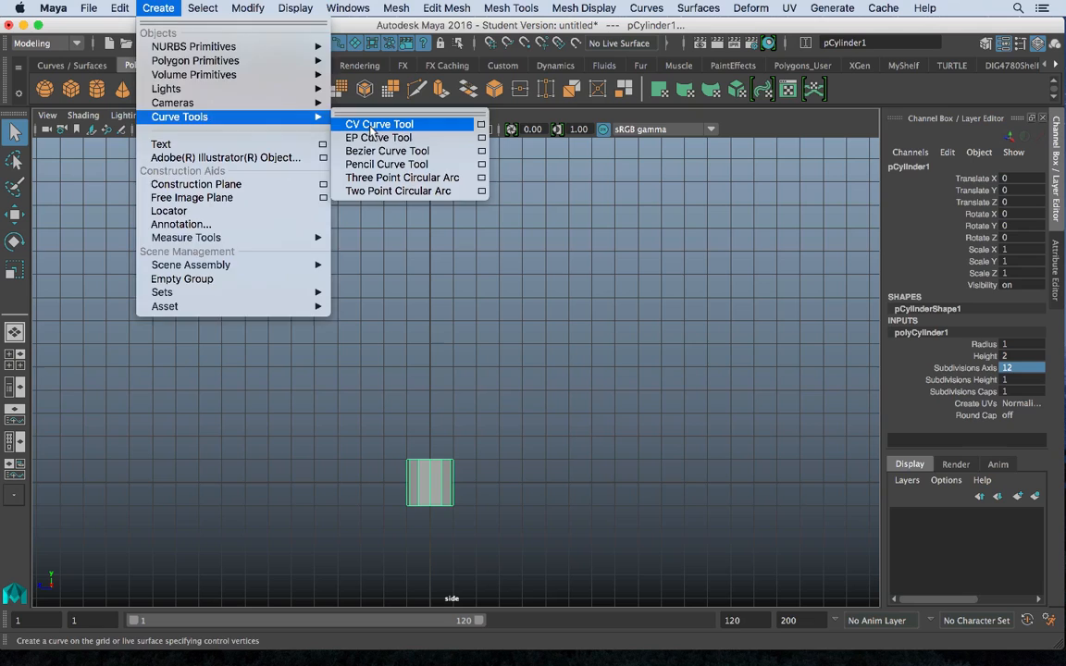
# - Draw a wavy CV curve rising upward from the top of the cylinder
pyautogui.click(379, 124)
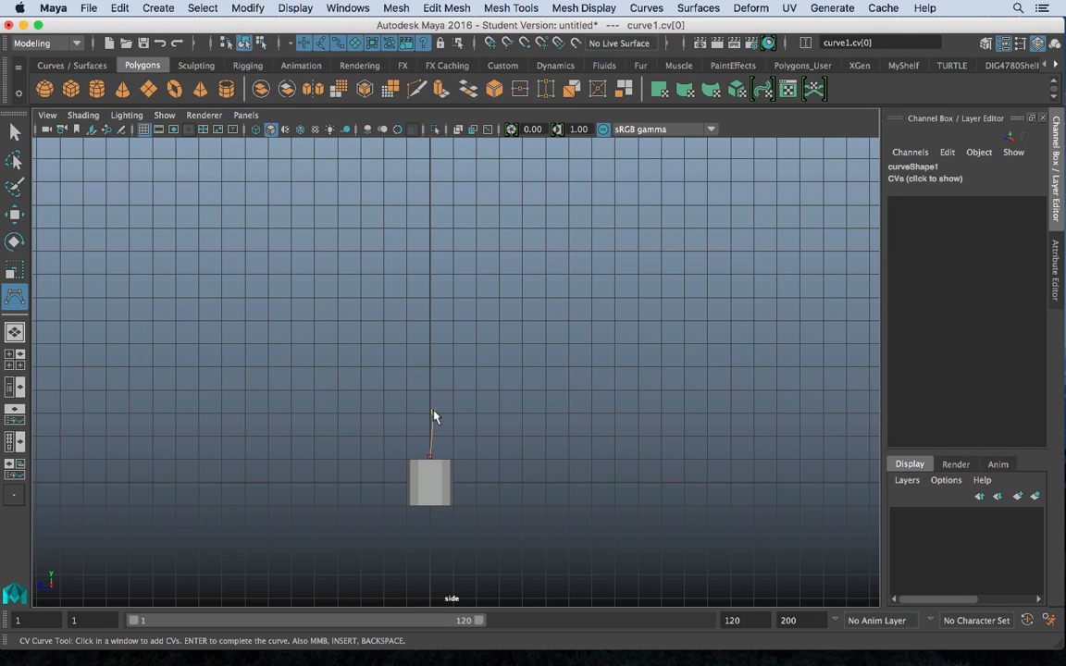
pyautogui.click(414, 239)
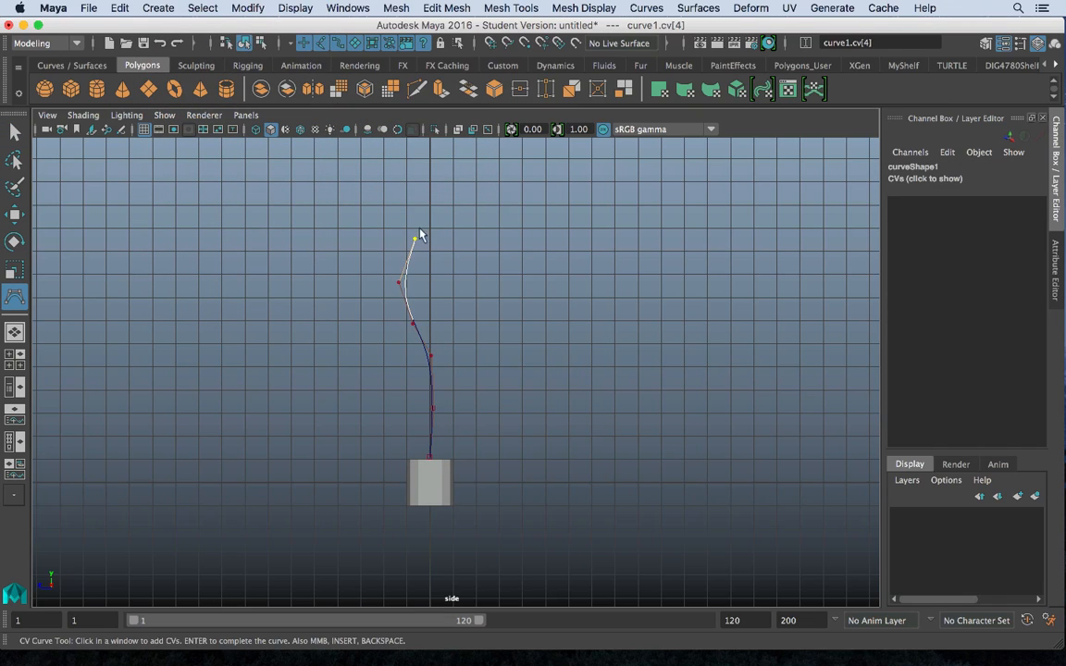
pyautogui.click(482, 254)
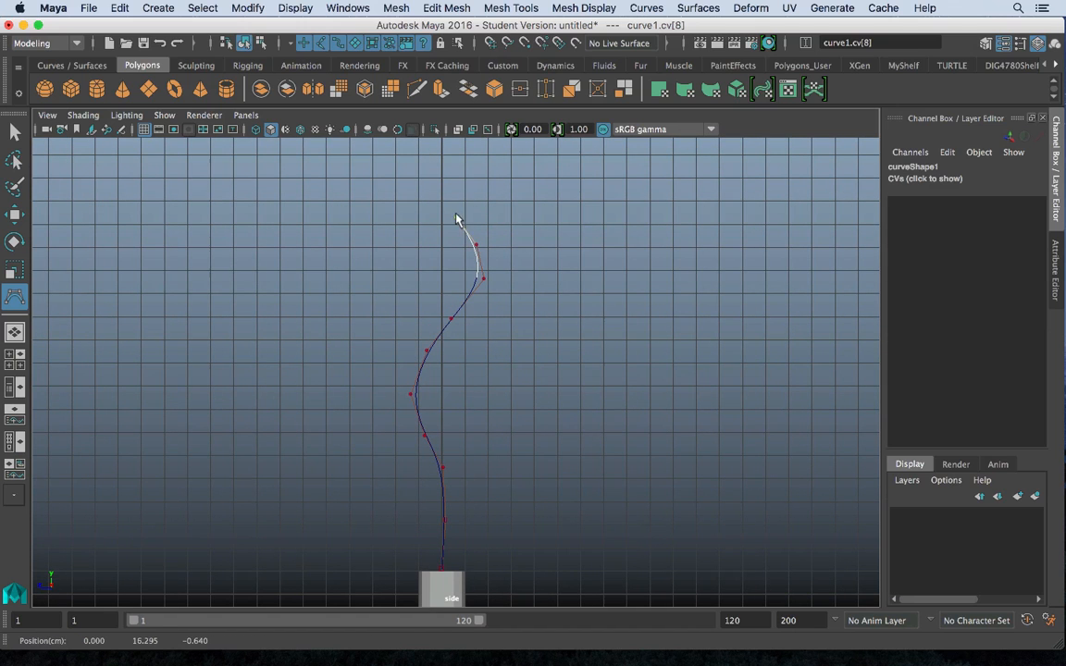
pyautogui.click(457, 146)
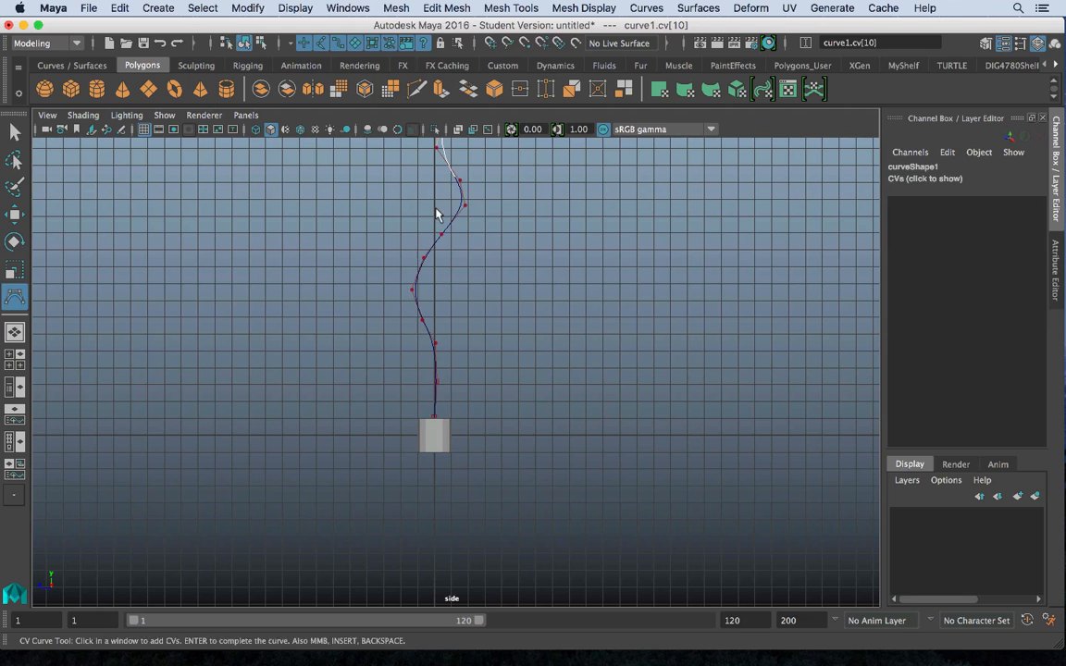
# - Finish curve1 and select the cylinder's top cap faces
pyautogui.press('Return')
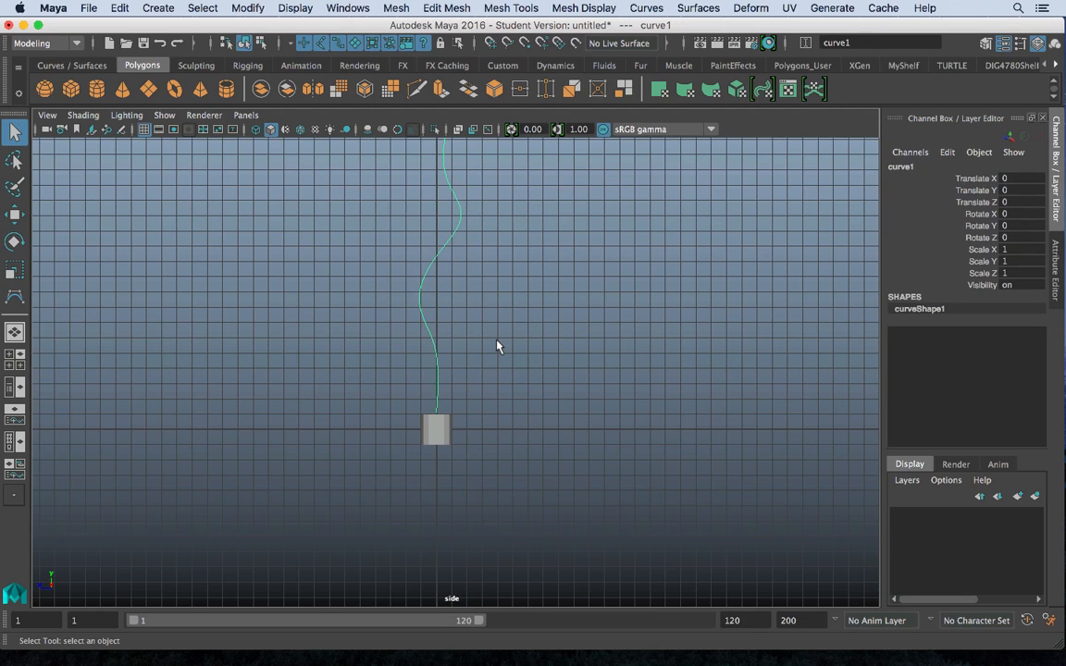
pyautogui.moveTo(678, 334)
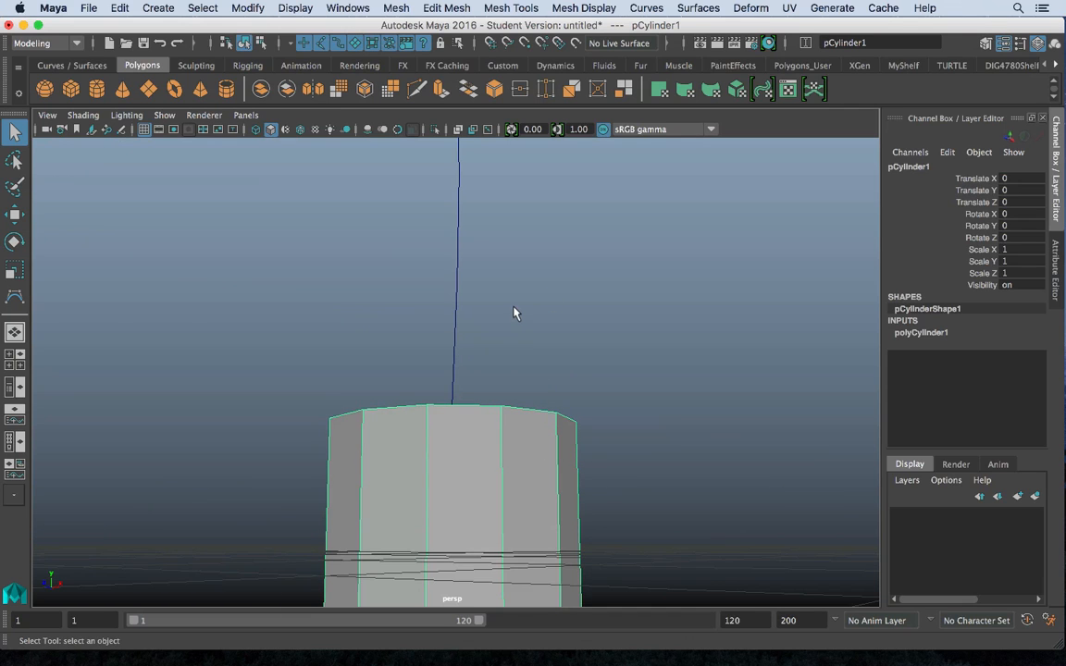
pyautogui.moveTo(516, 313); pyautogui.dragTo(430, 426)
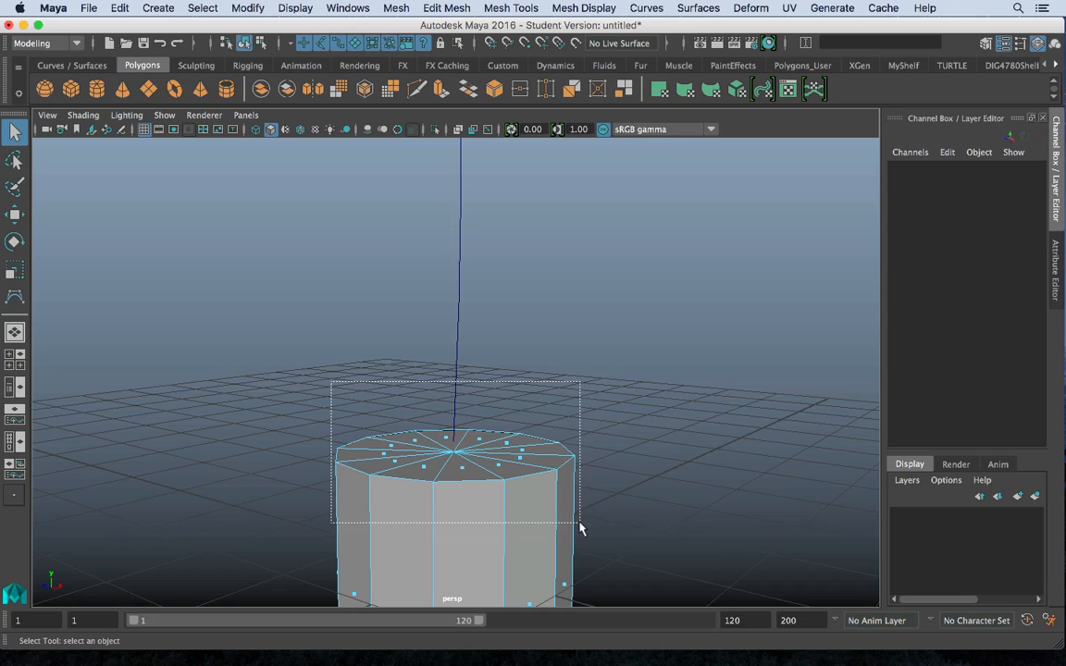
pyautogui.moveTo(579, 528); pyautogui.dragTo(419, 509)
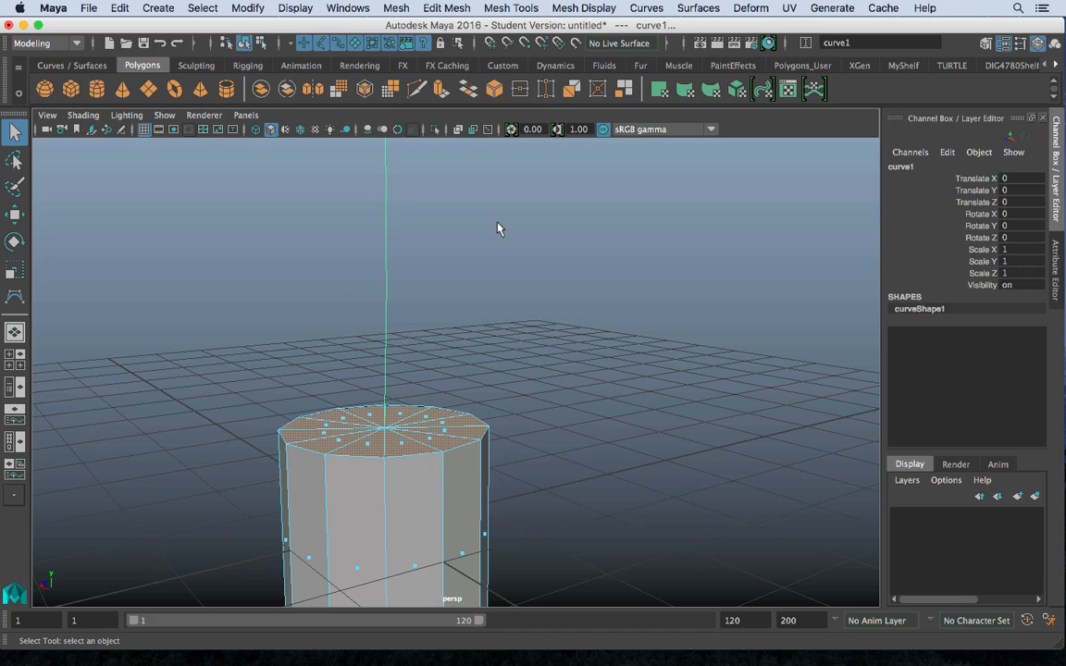
pyautogui.moveTo(544, 121)
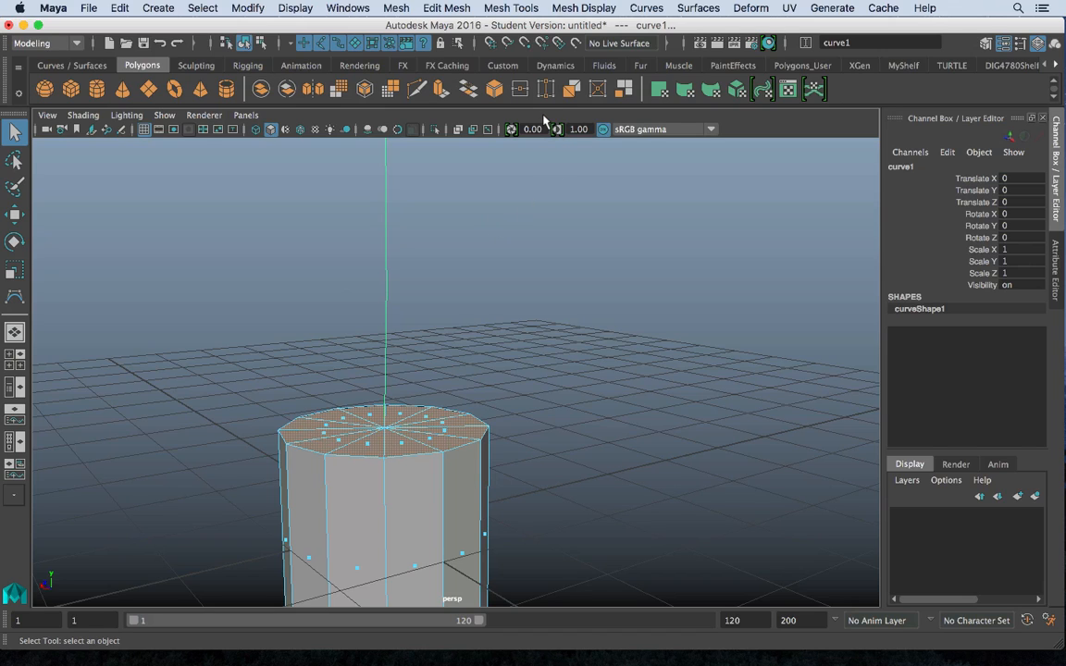
# - Extrude the cylinder's top faces along curve1 with Edit Mesh > Extrude
pyautogui.click(397, 8)
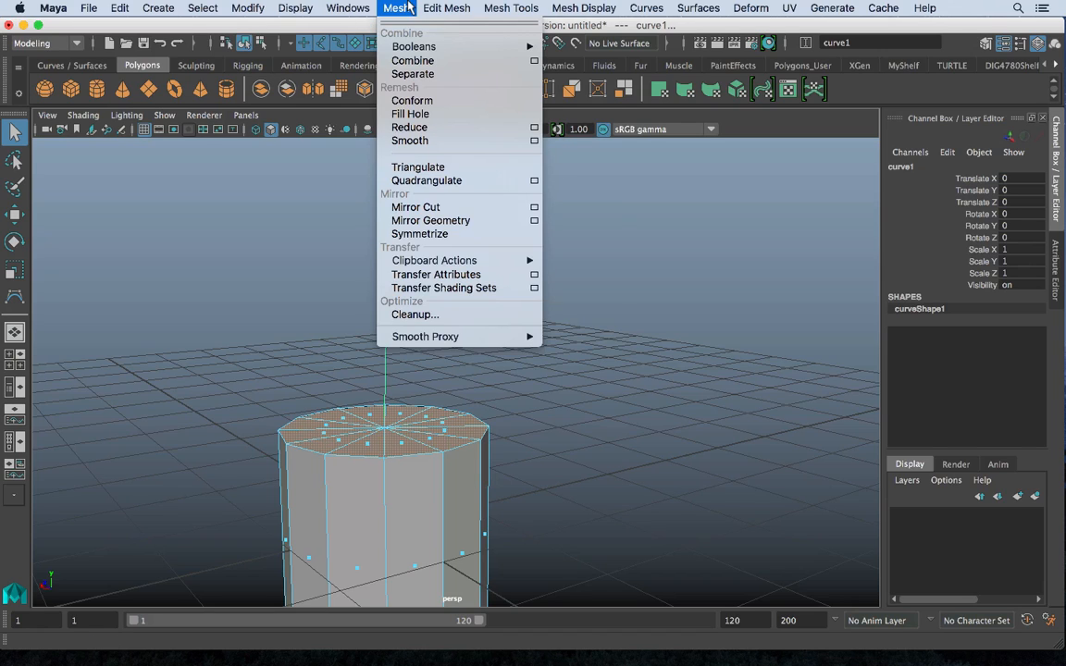
pyautogui.click(446, 8)
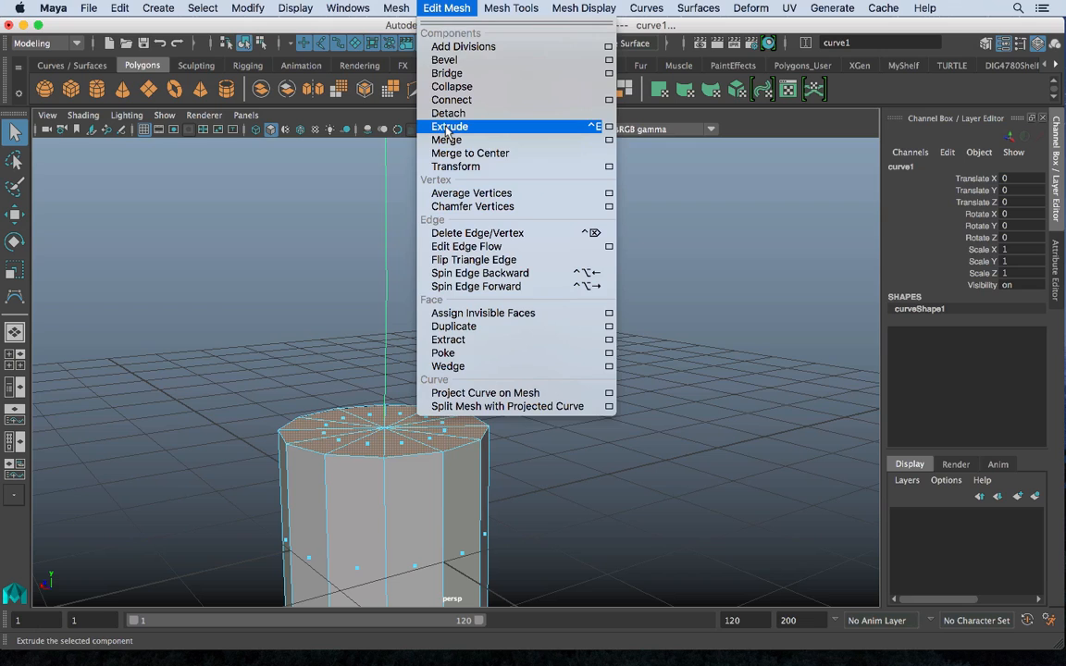
pyautogui.click(449, 126)
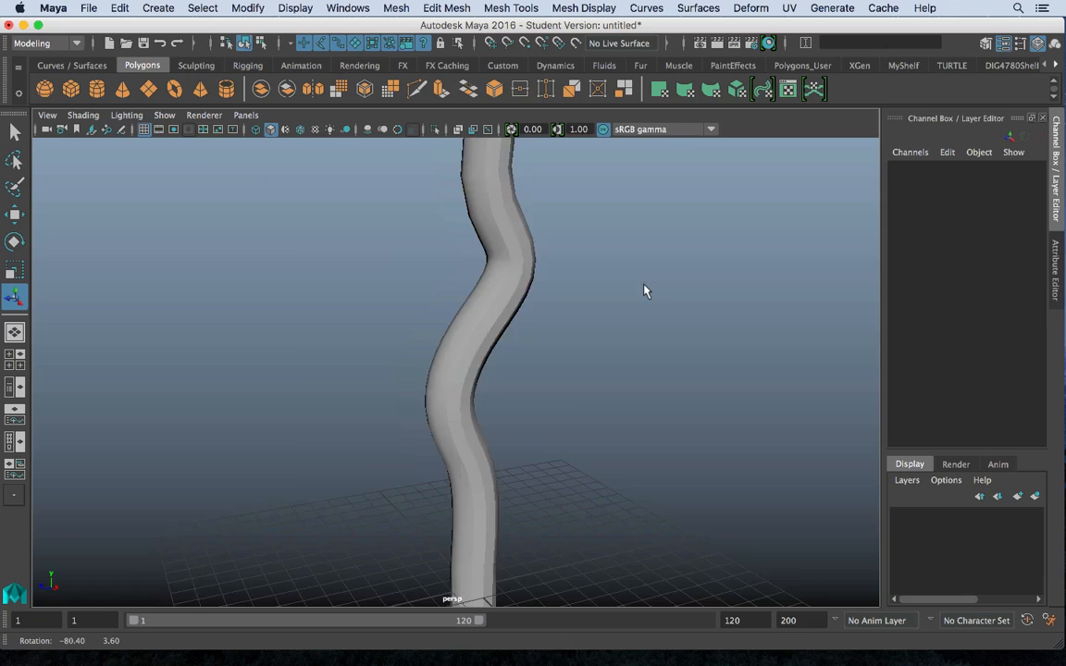
pyautogui.moveTo(645, 290); pyautogui.dragTo(564, 267)
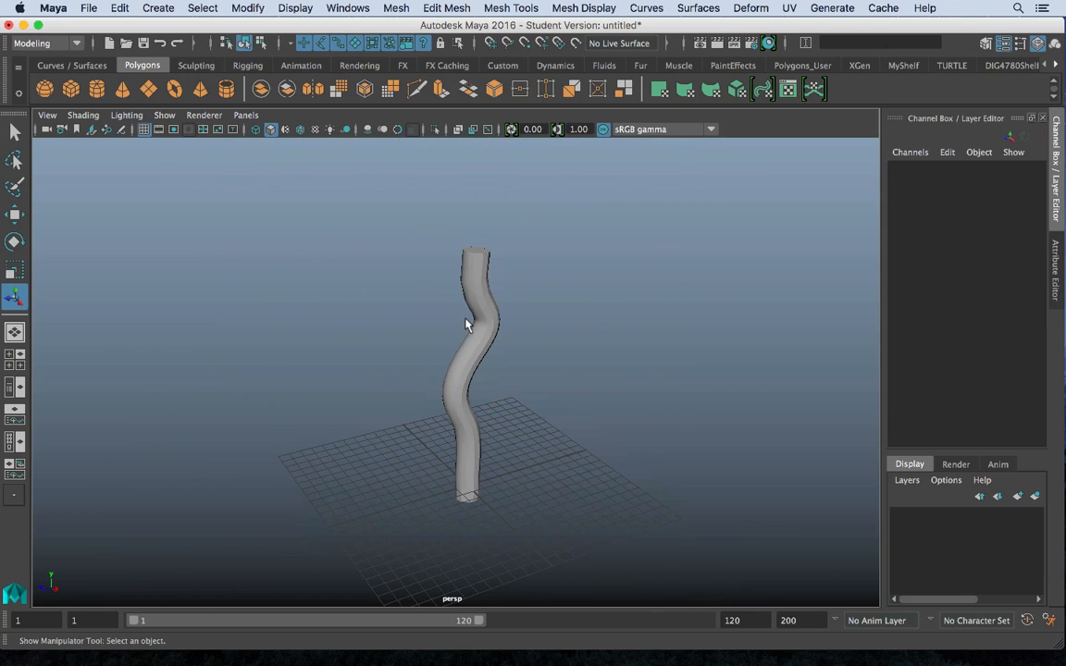
pyautogui.press('4')
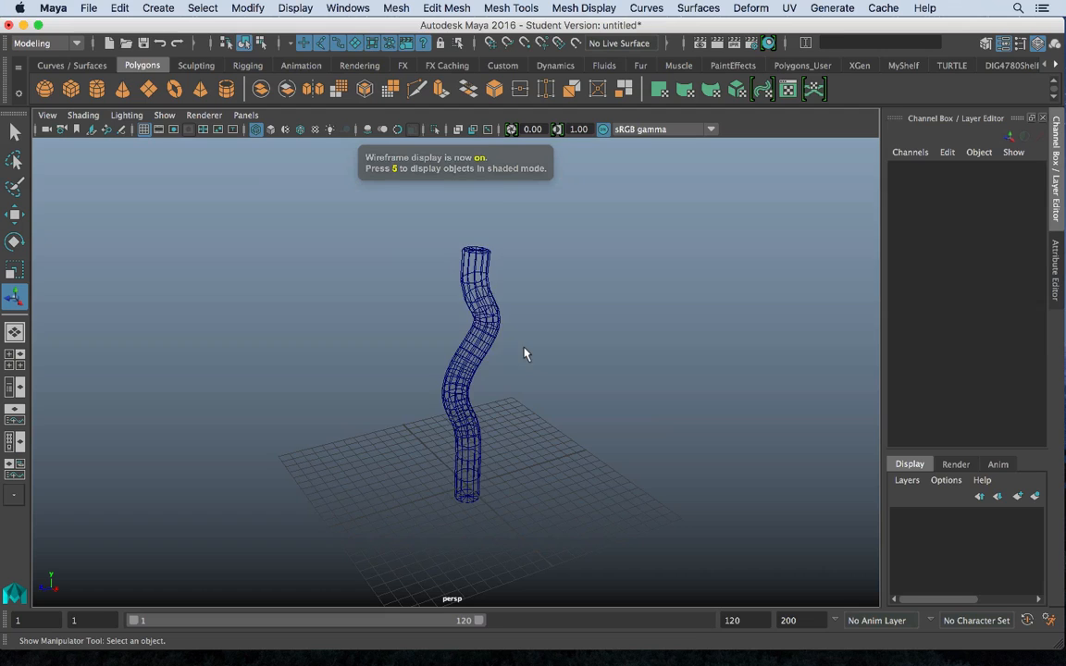
pyautogui.rightClick(477, 370)
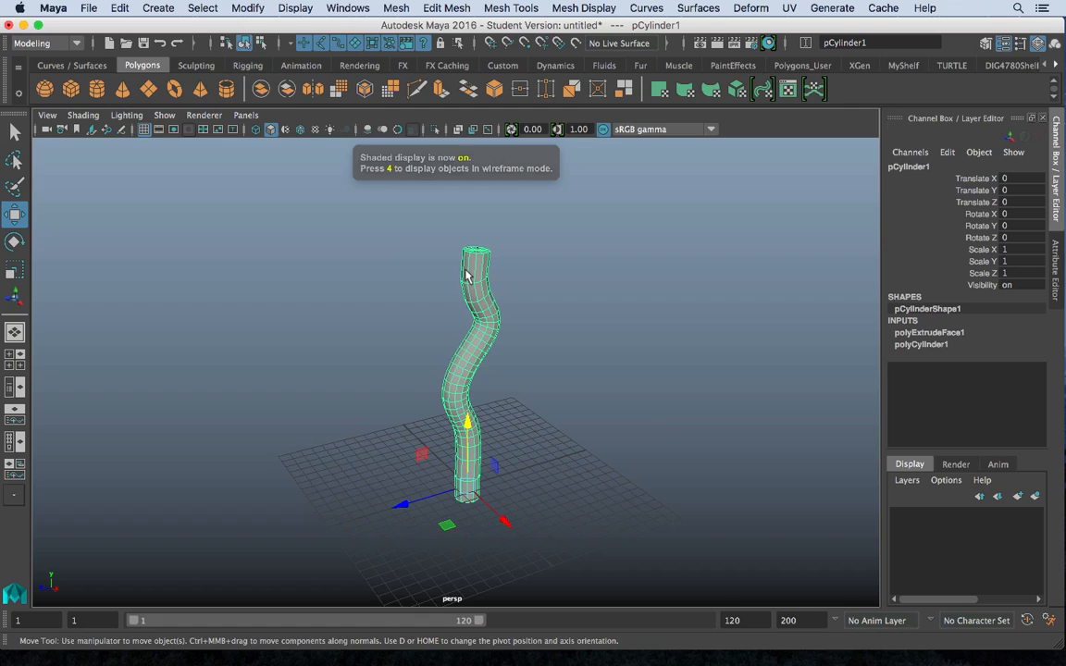
pyautogui.click(120, 8)
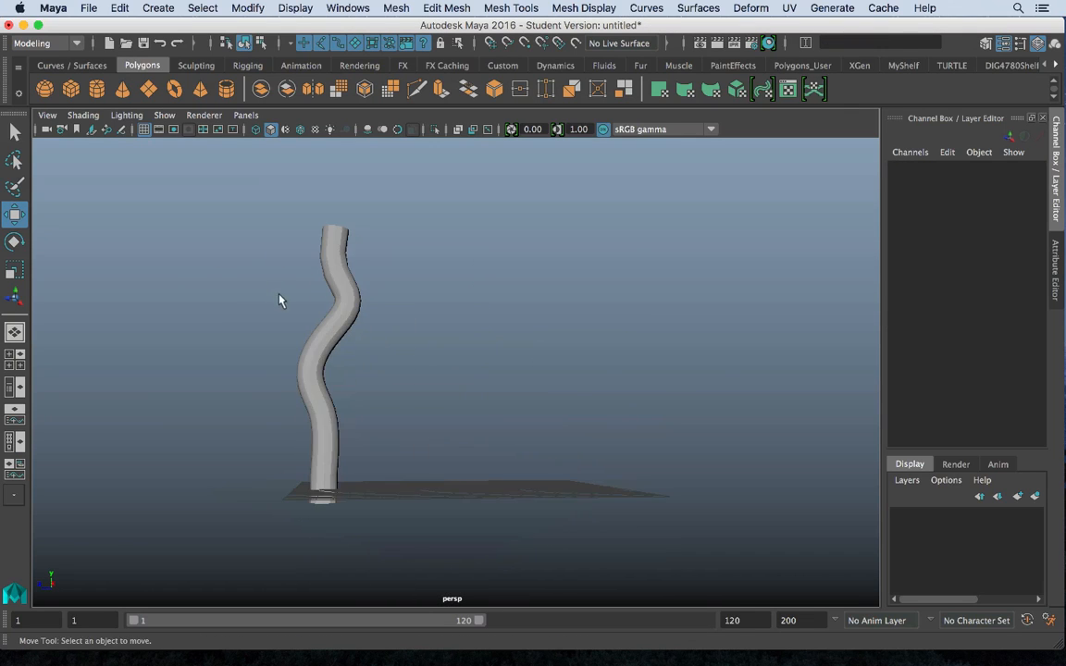
# - Orbit and zoom around the tube, then use right-click menus in the viewport
pyautogui.moveTo(281, 300); pyautogui.dragTo(427, 375)
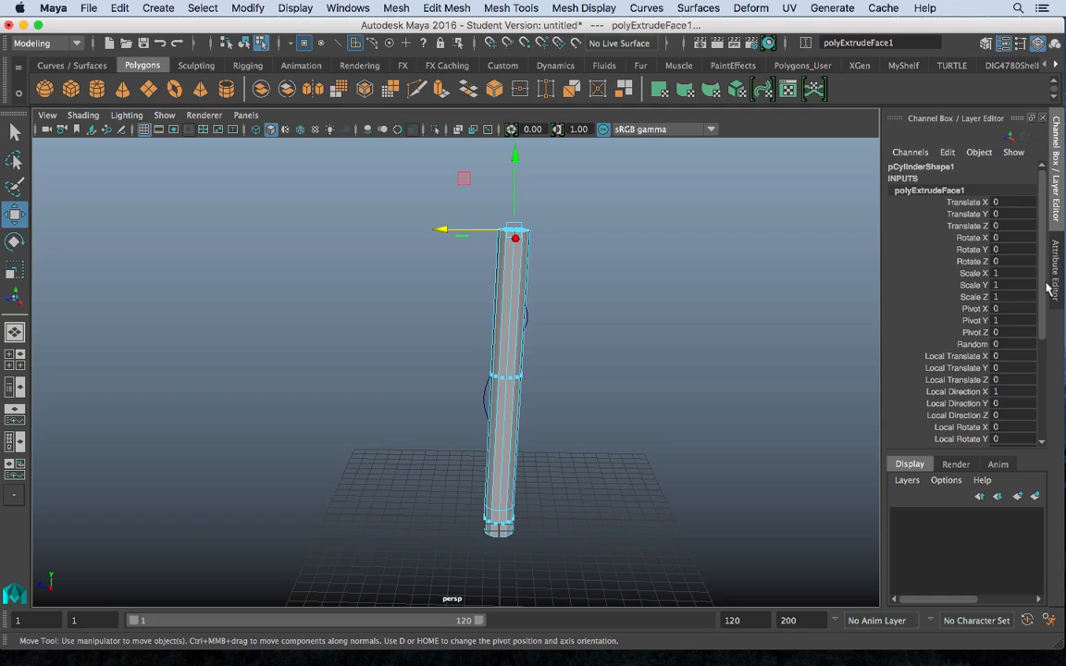
pyautogui.scroll(-3)
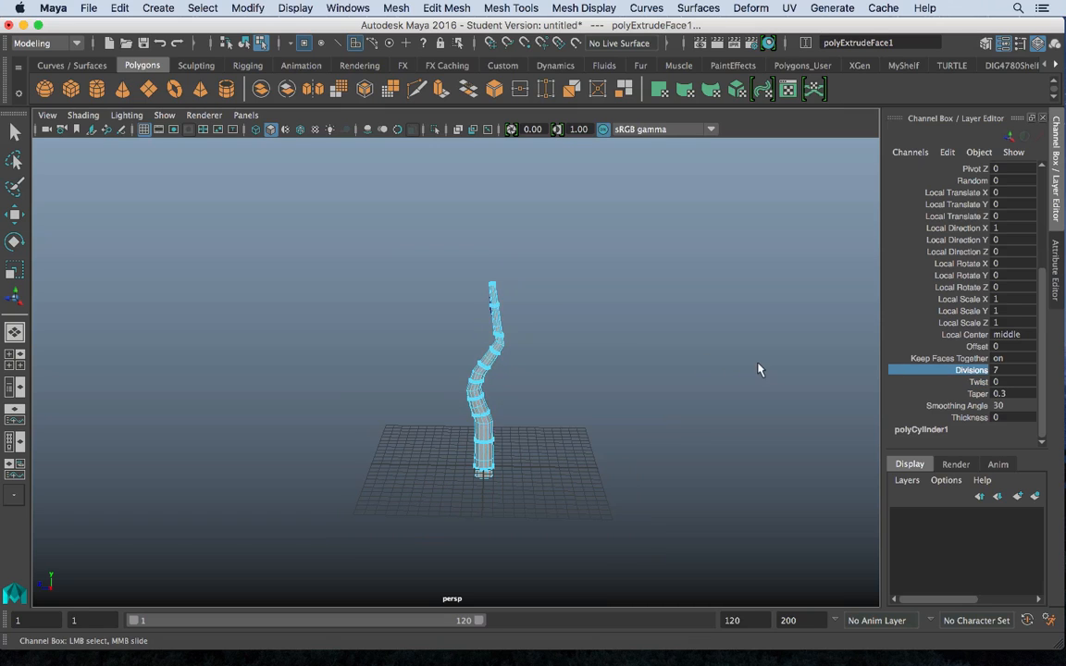
pyautogui.rightClick(494, 370)
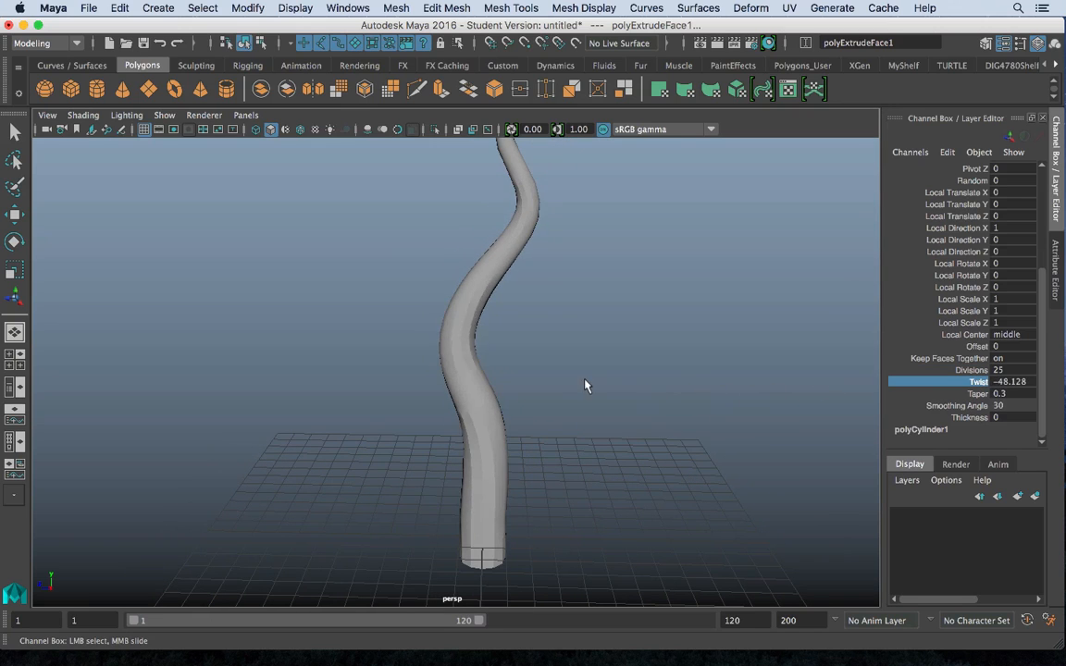
pyautogui.rightClick(461, 224)
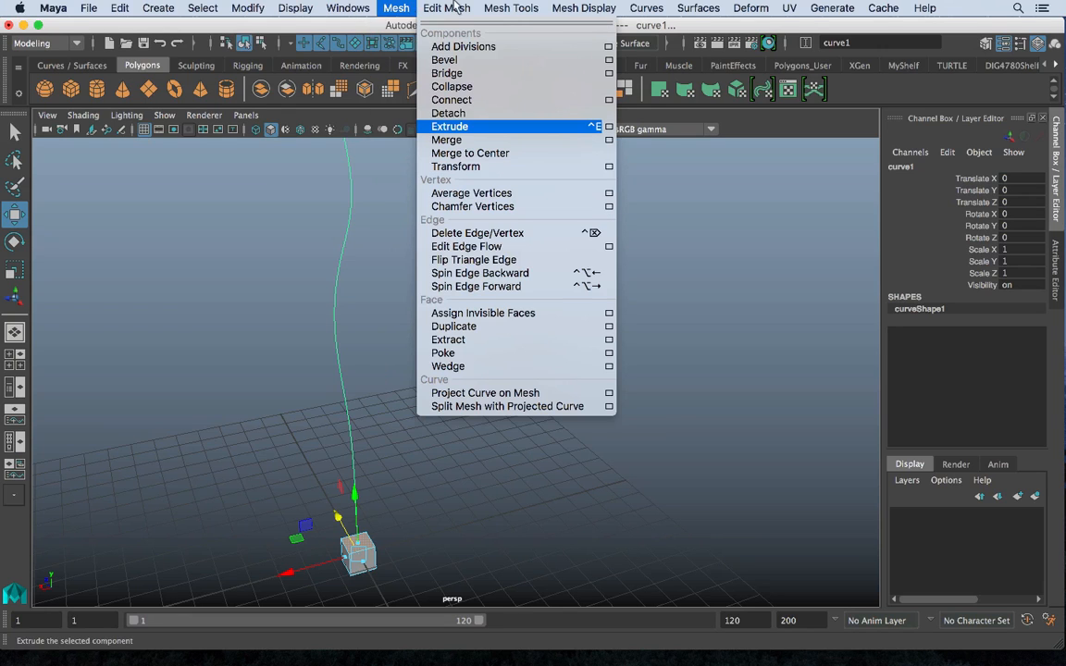
# - Extrude the cube's top face along the curve and change its divisions
pyautogui.click(450, 125)
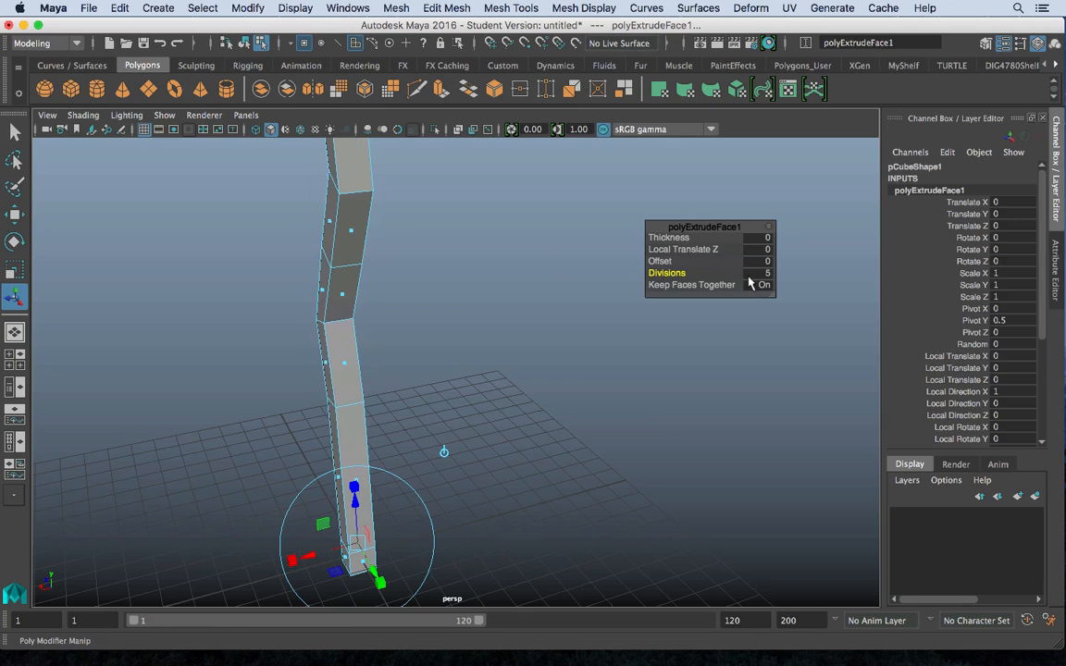
pyautogui.click(398, 285)
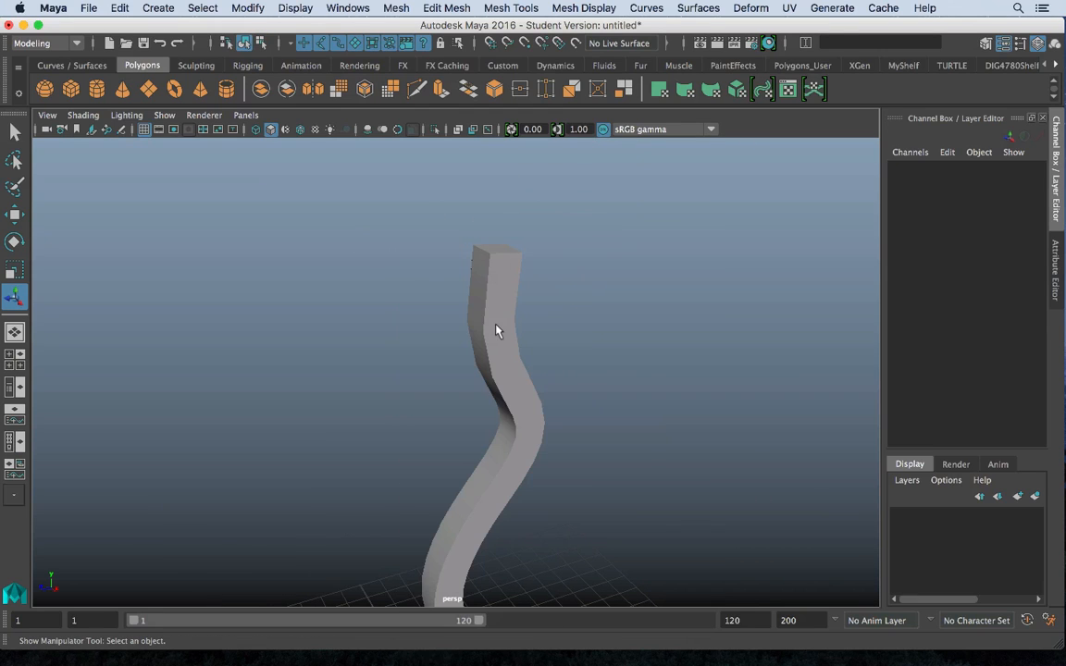
# - Select pCube1, set its polyExtrudeFace1 Taper to 0.2, and view along the tube
pyautogui.click(498, 331)
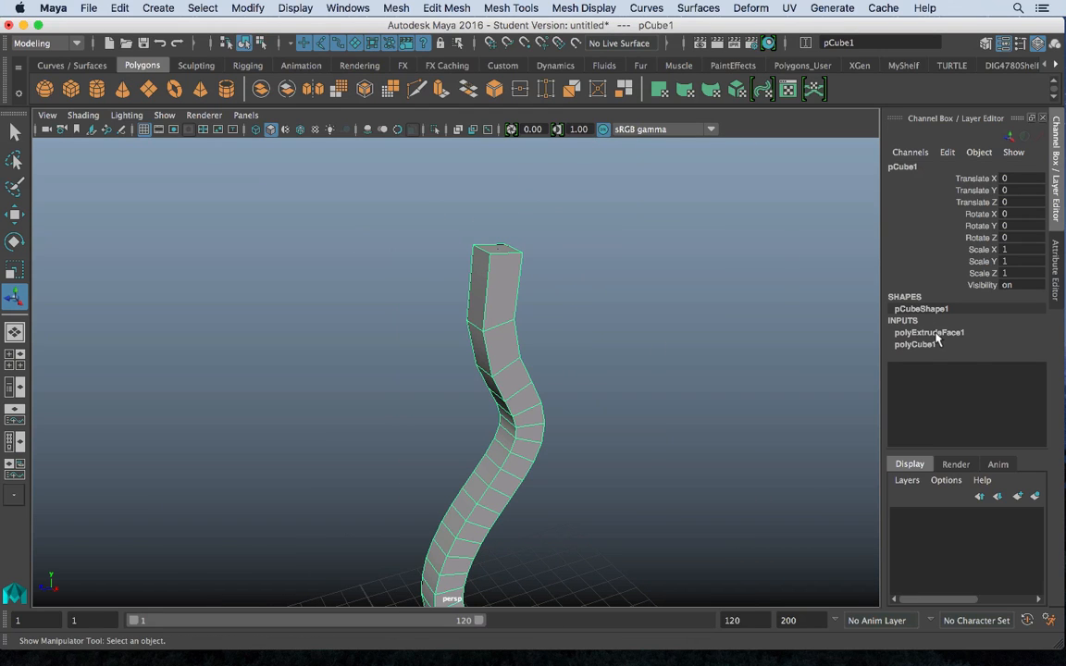
pyautogui.click(929, 332)
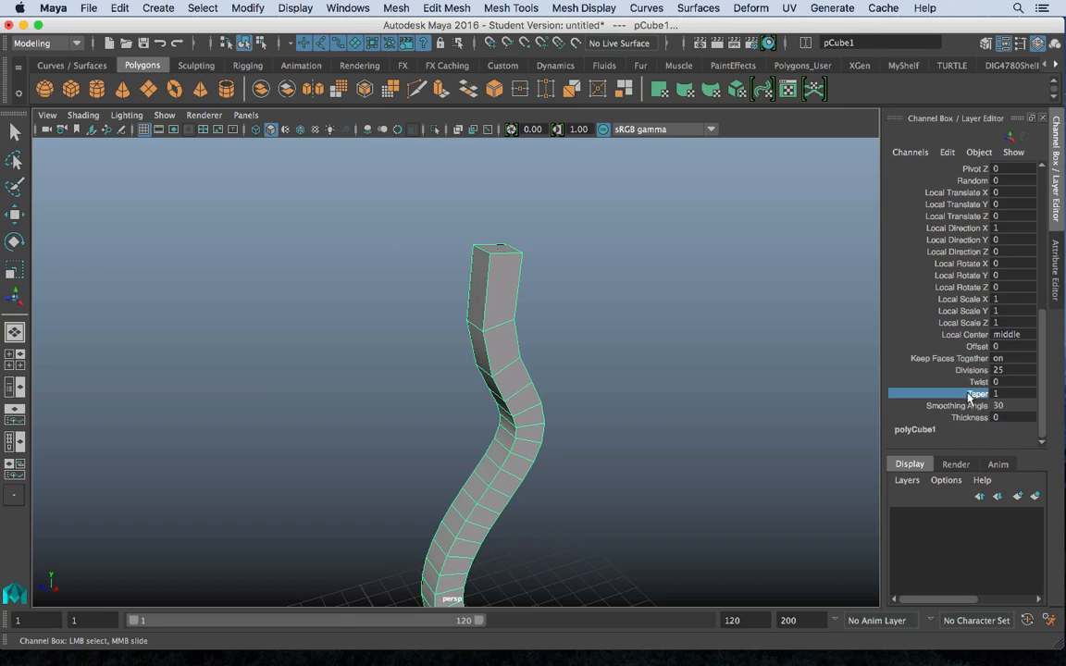
pyautogui.moveTo(772, 395)
pyautogui.write('0.2')
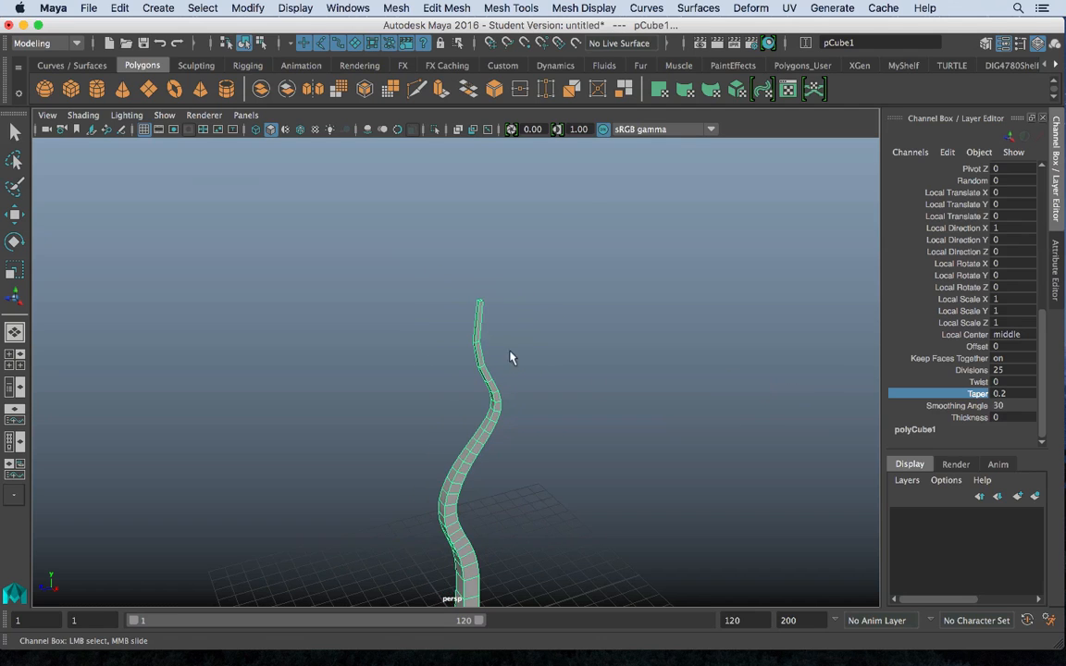
pyautogui.moveTo(509, 358); pyautogui.dragTo(681, 396)
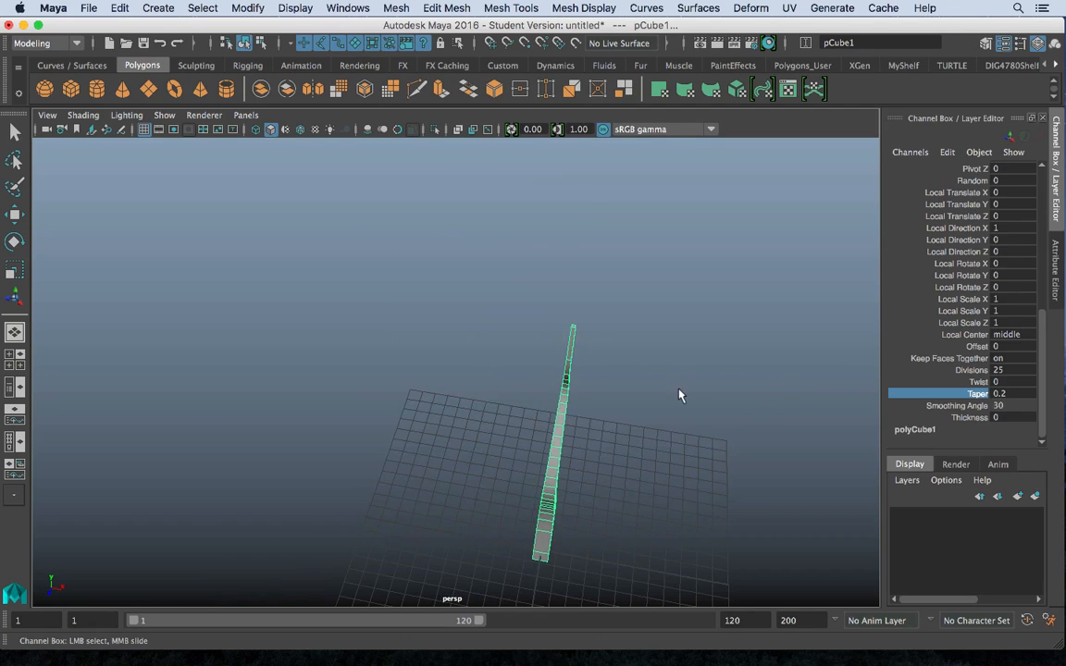